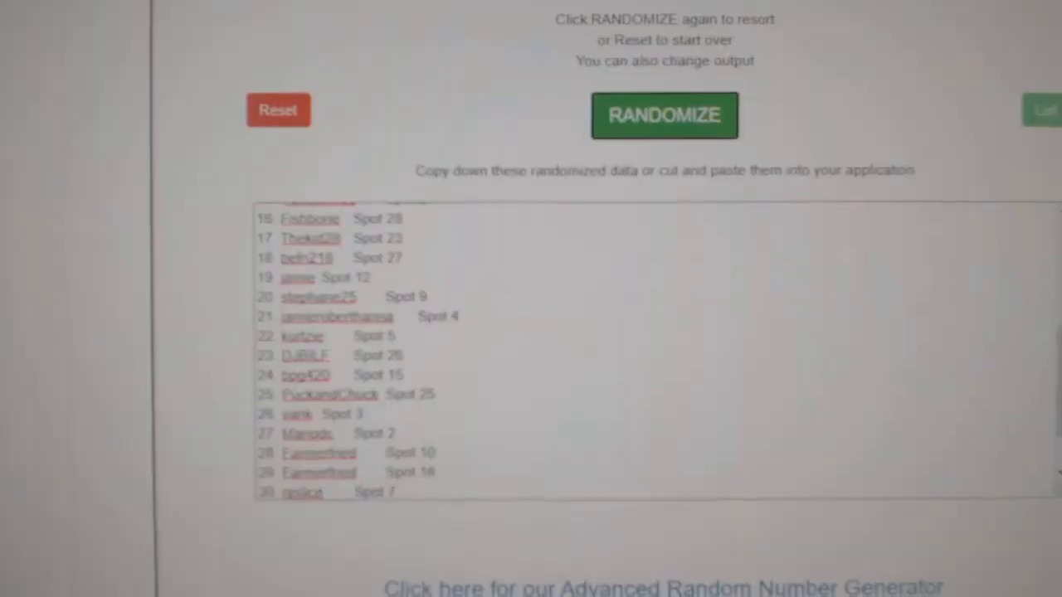
# - Reshuffle the participant-and-spot list three times with RANDOMIZE
pyautogui.click(664, 115)
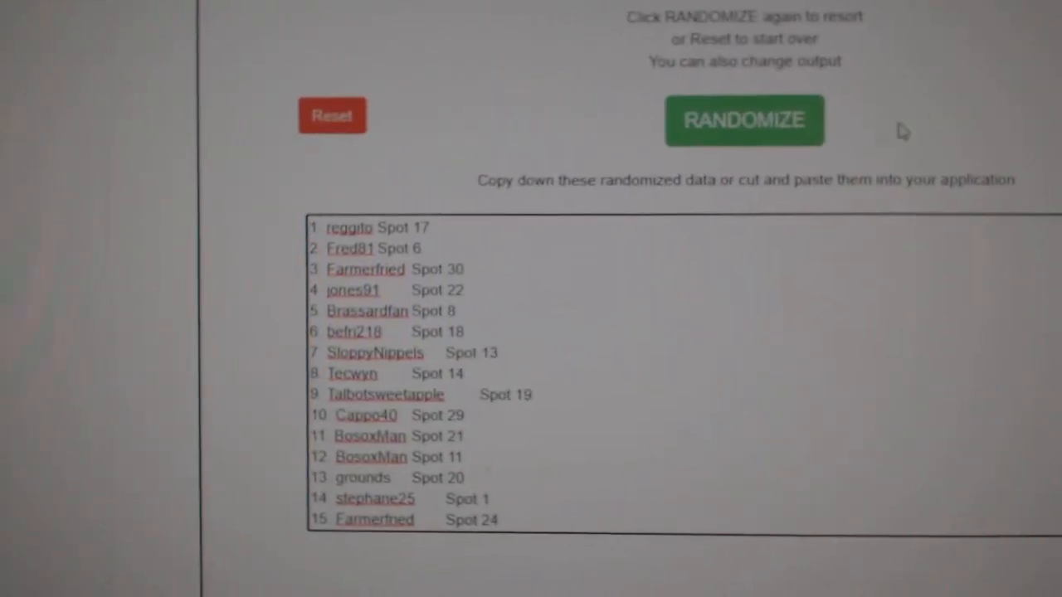
pyautogui.click(744, 121)
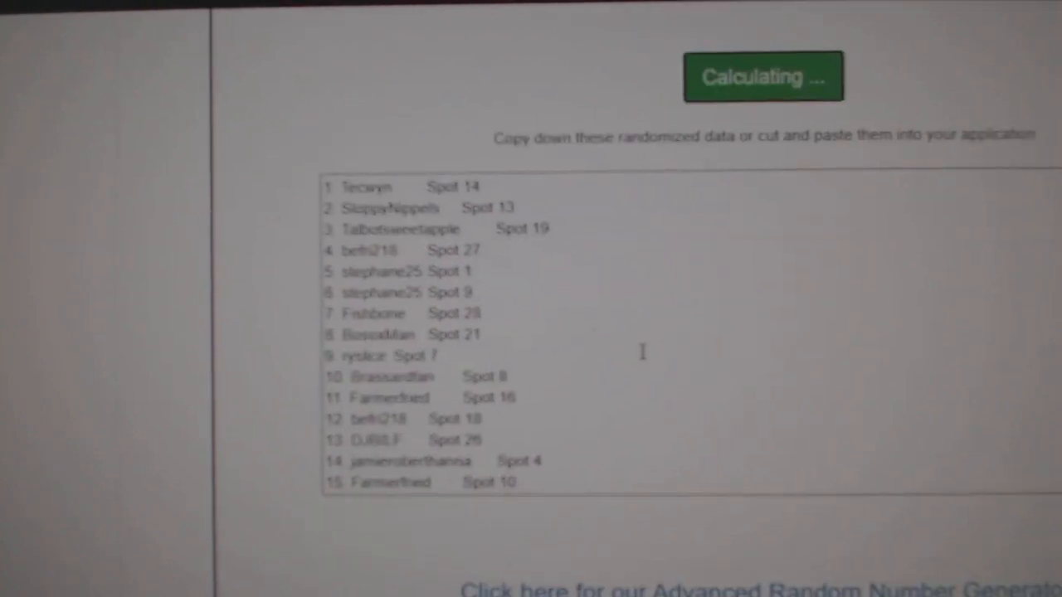
pyautogui.click(762, 76)
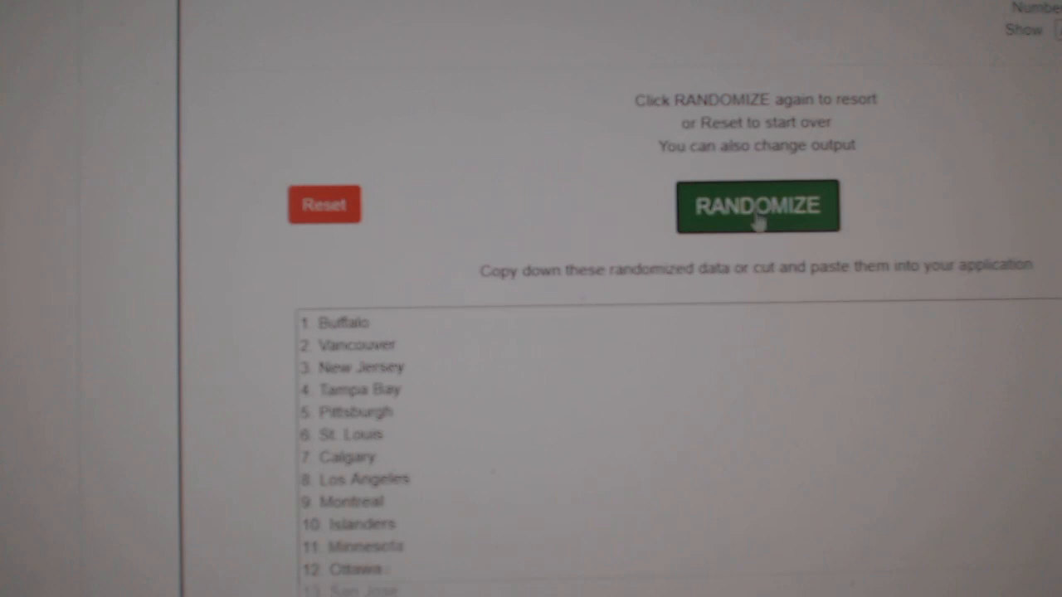
# - Randomize the order of the hockey team names list
pyautogui.click(757, 206)
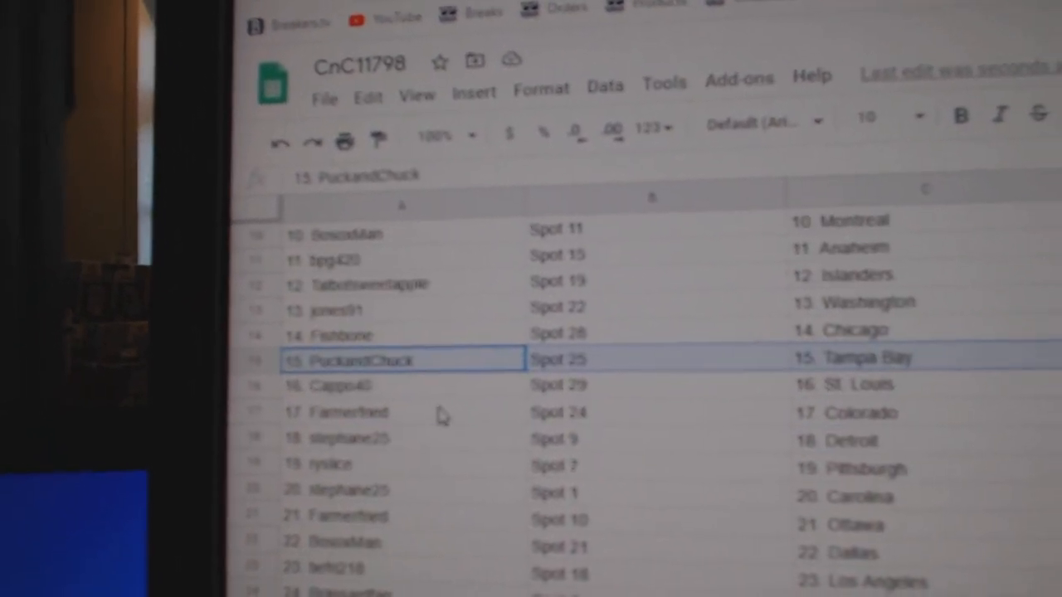
# - Review the pairings in rows 17, 20 and 22: Colorado, Carolina and Dallas
pyautogui.click(349, 415)
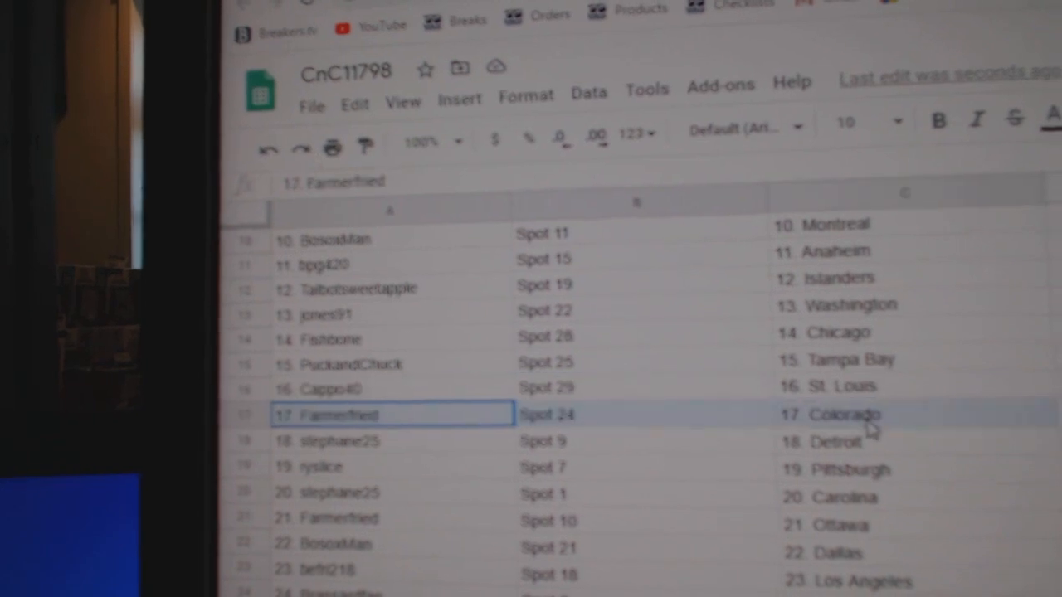
pyautogui.click(382, 432)
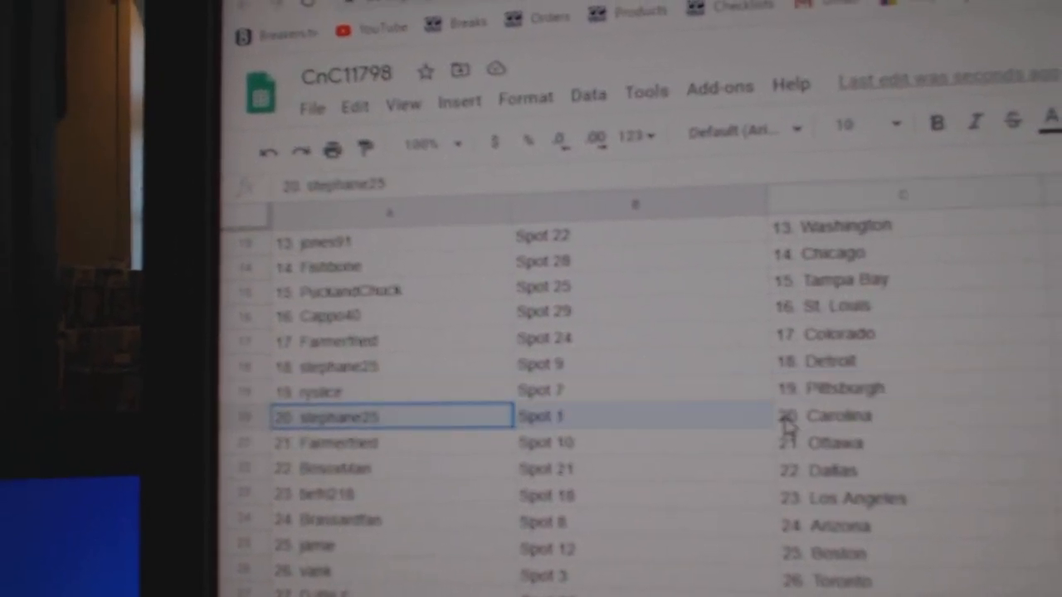
pyautogui.click(390, 461)
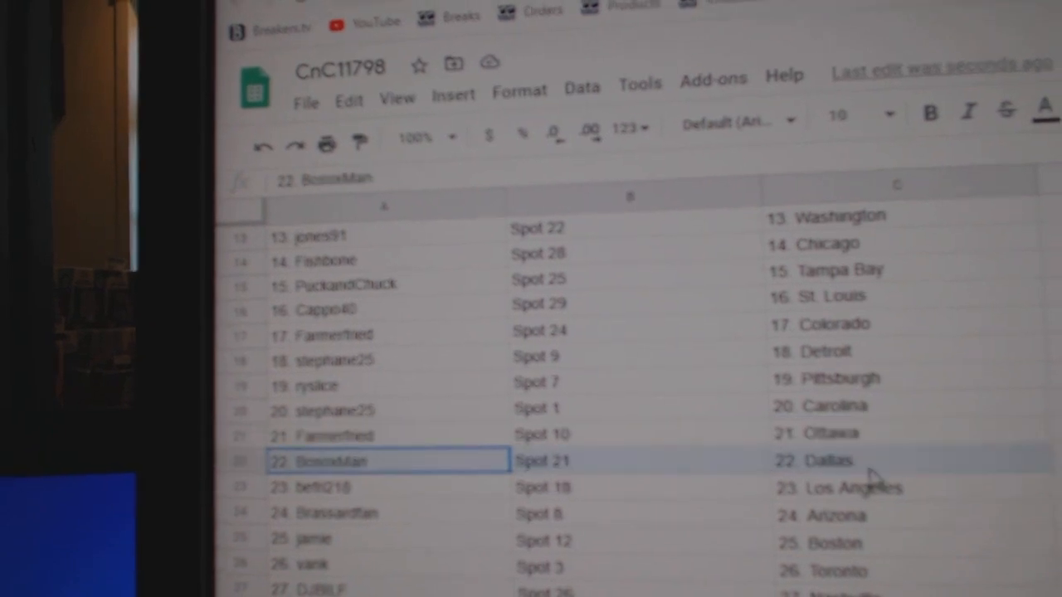